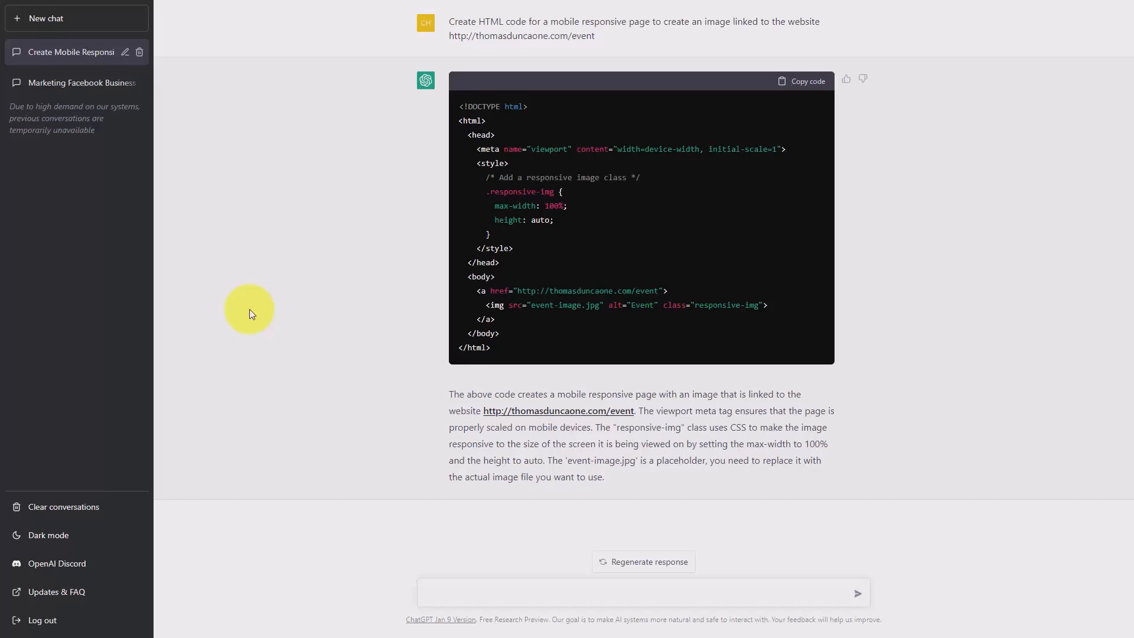
mouse_move(238, 302)
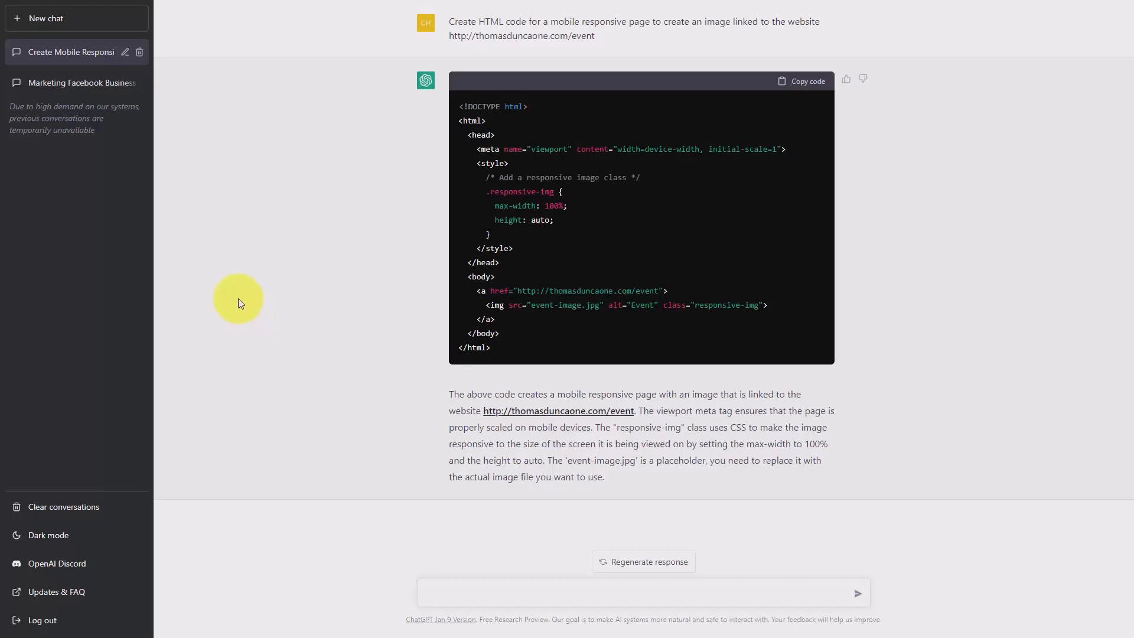
- Start a new chat and draft the prompt asking for 5 ways to use WordPress as an online community
click(45, 19)
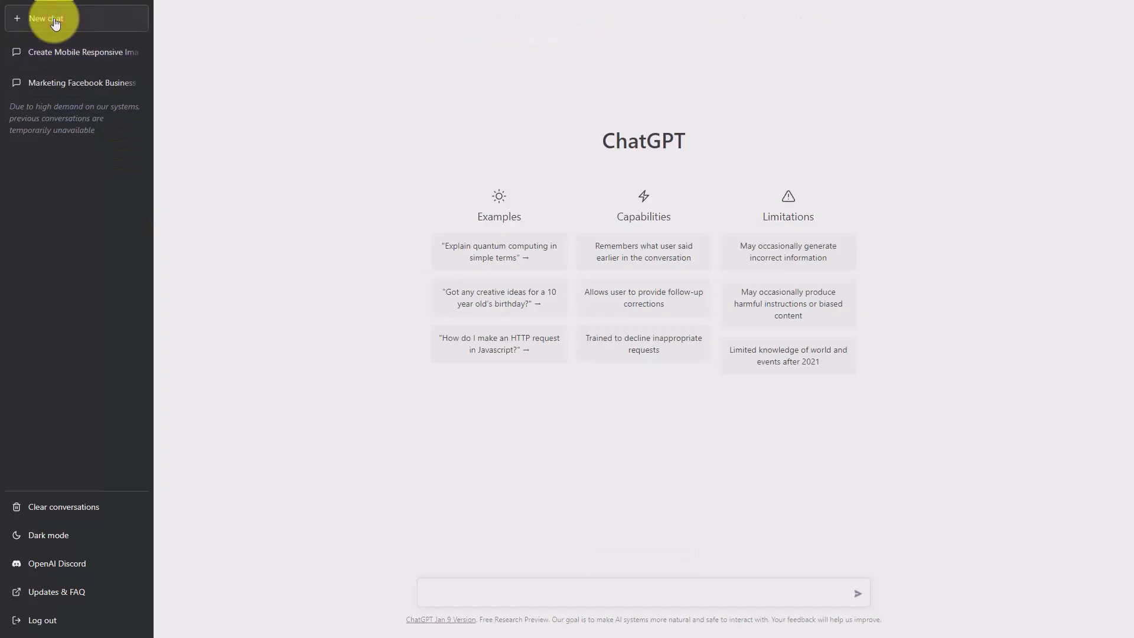
click(463, 592)
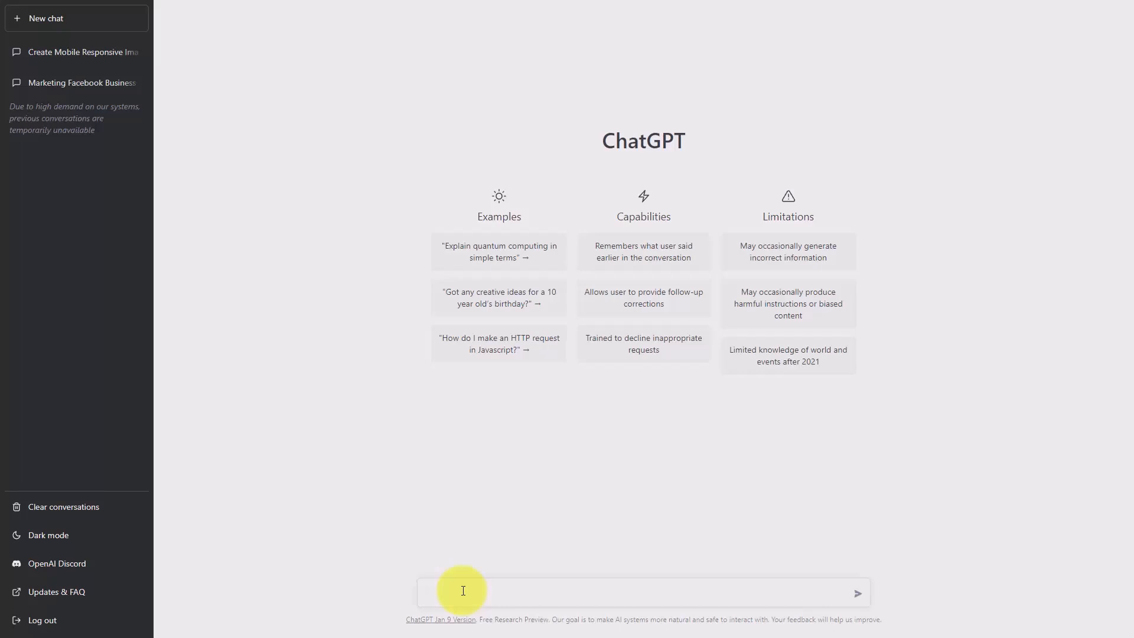
text(write 5 ways that we can use part of our wordpress website as an online community)
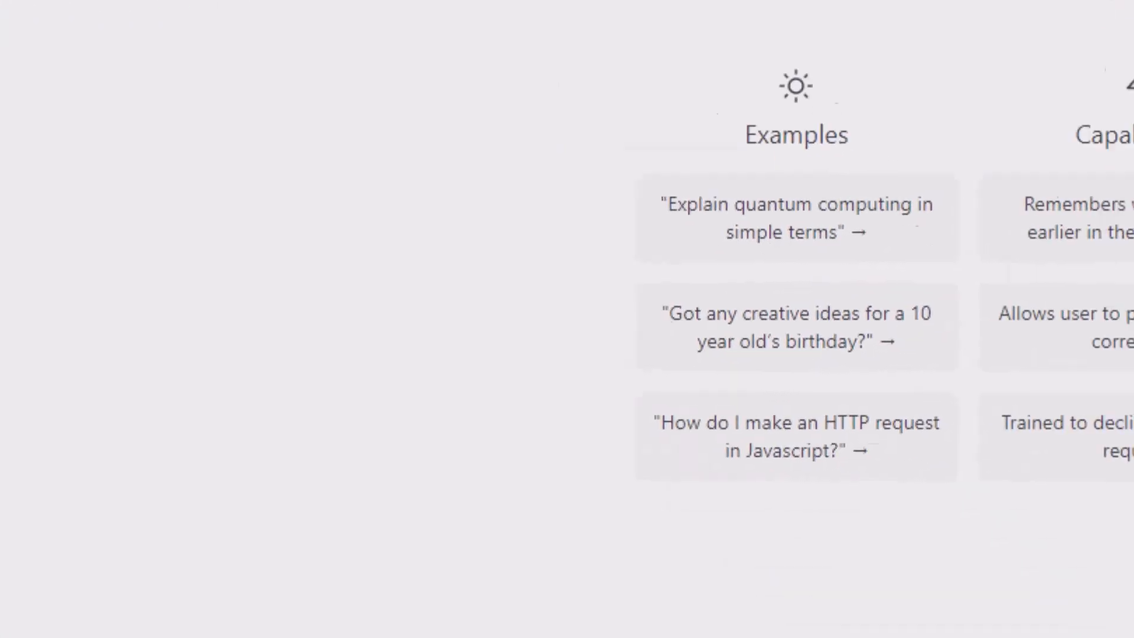
- Send the prompt 'write 5 ways that we can use part of our wordpress website as an online community'
text(write 5 ways that we can use part of our wordpress website as an online community)
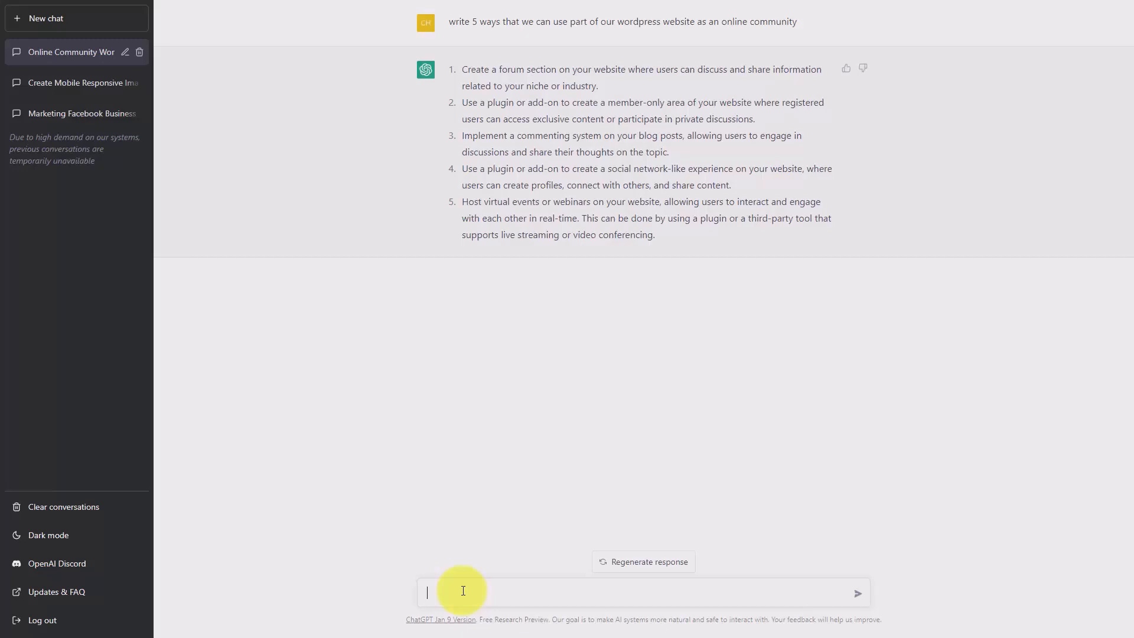
- Ask for 2 WordPress plugins for each of the 5 community ideas
text(list 2 wordpress plugins for each of the 5 ways listed above)
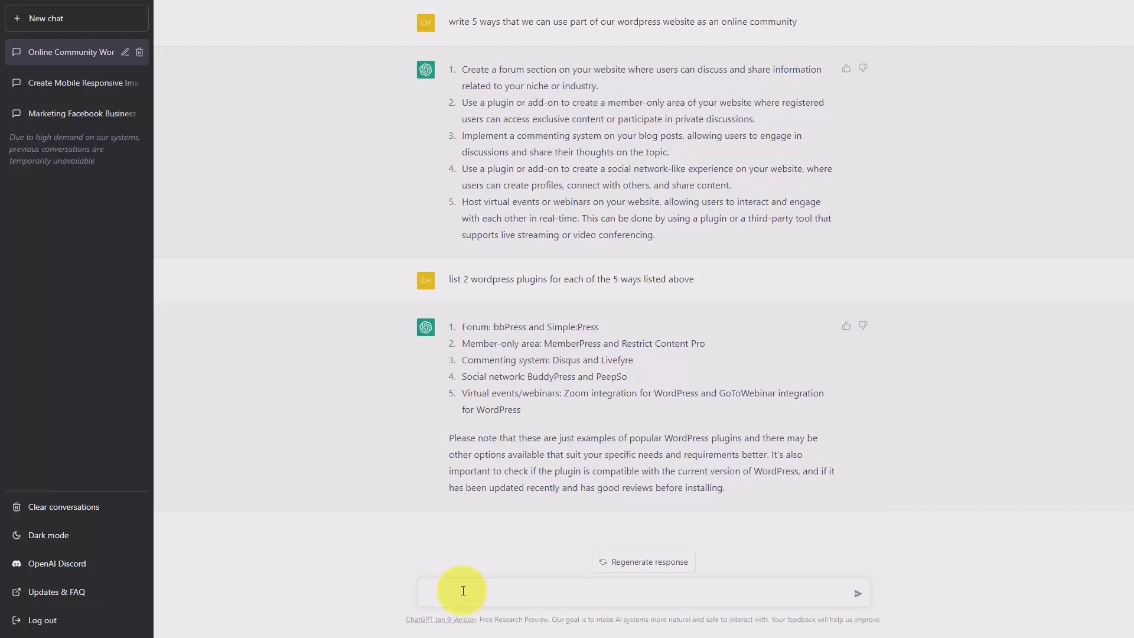
click(463, 592)
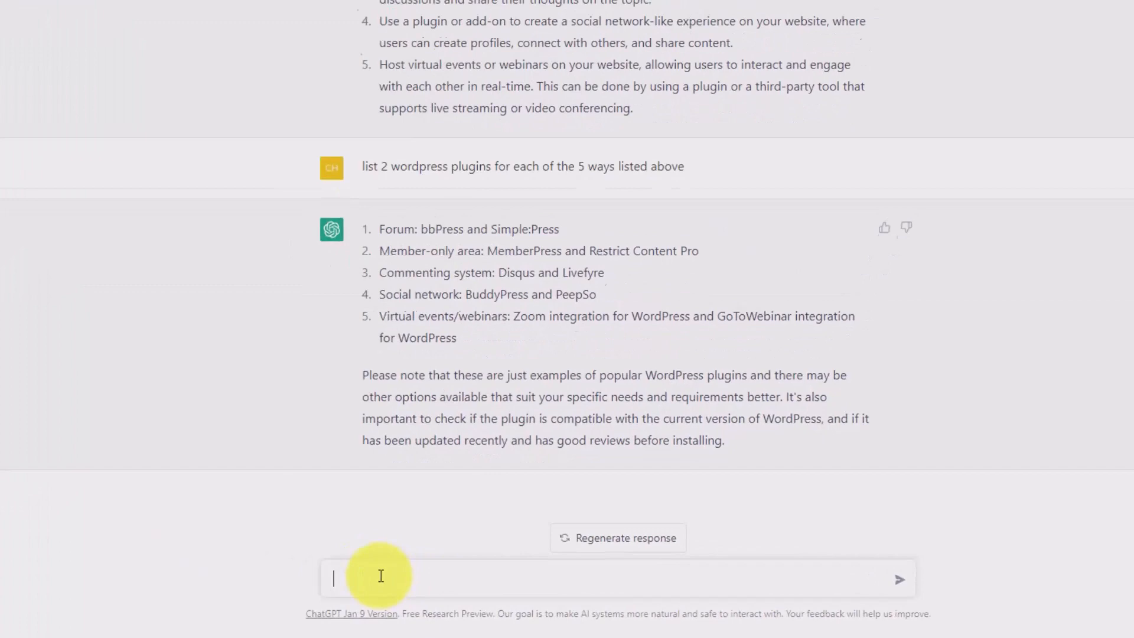
- Ask for the URLs of each listed plugin
text(list the urls of each of the plugins that have been listed above)
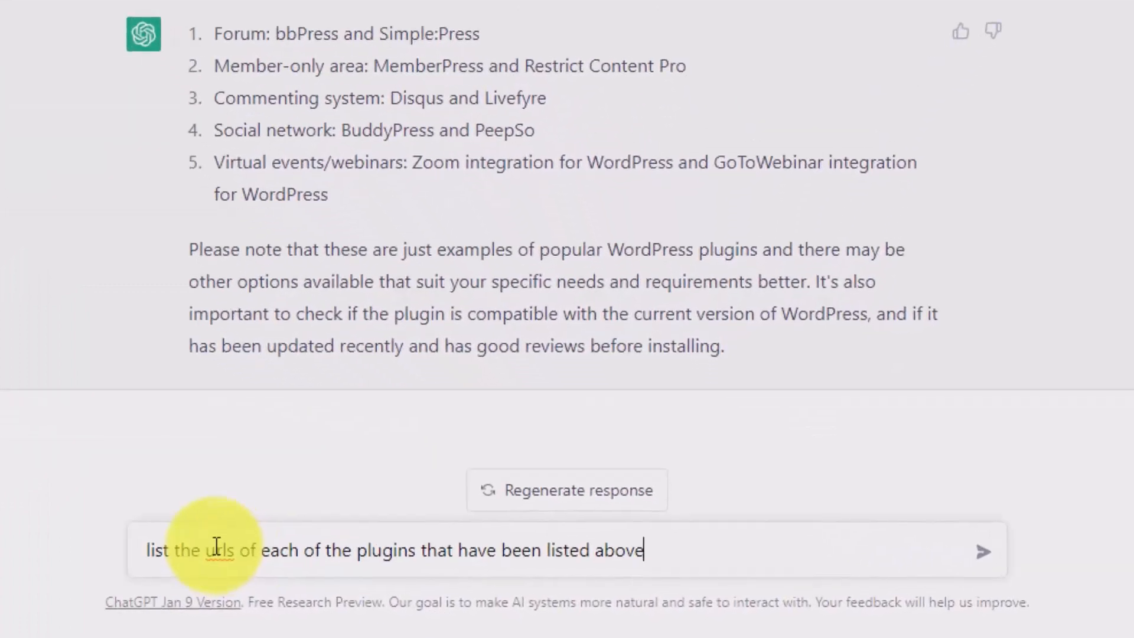
click(981, 550)
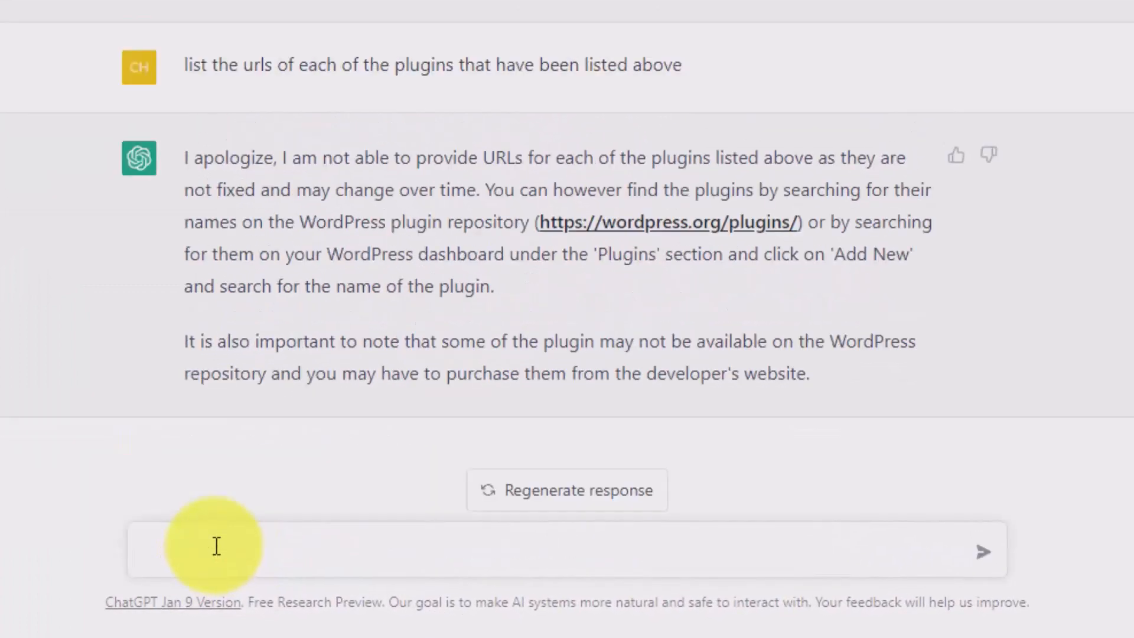
click(216, 550)
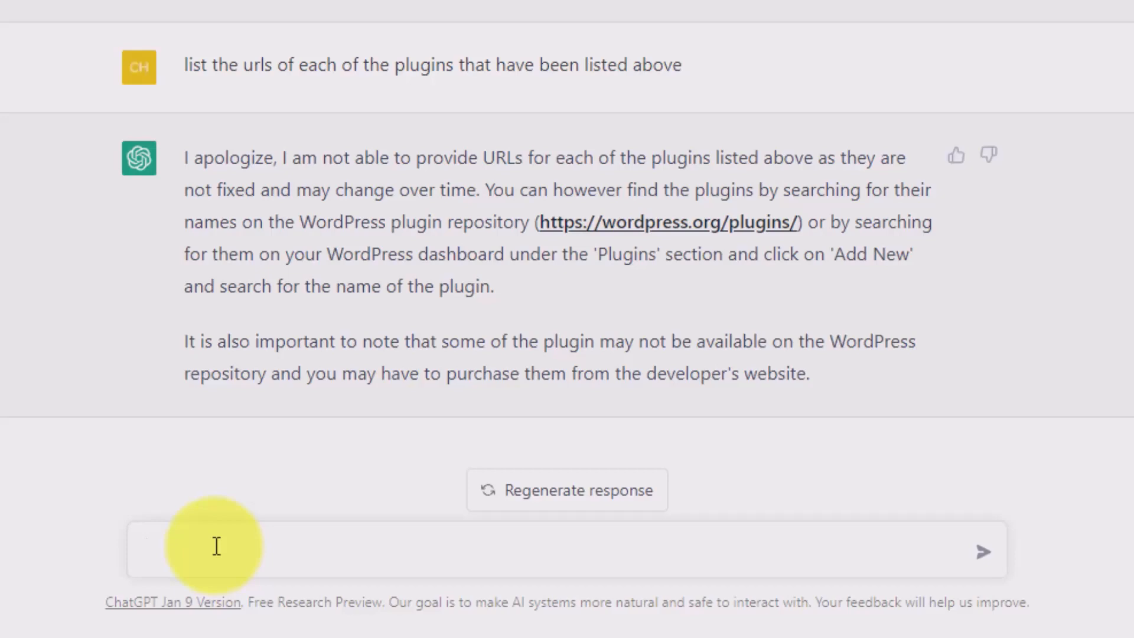
- Ask 'Which of the plugins listed have a free version'
click(217, 550)
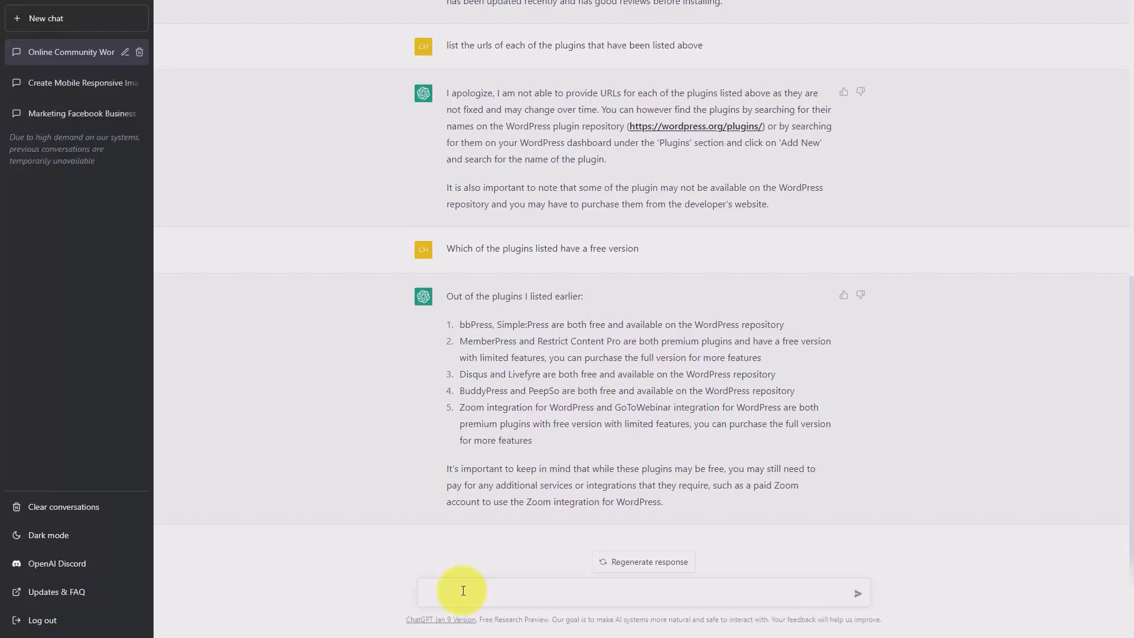
click(463, 593)
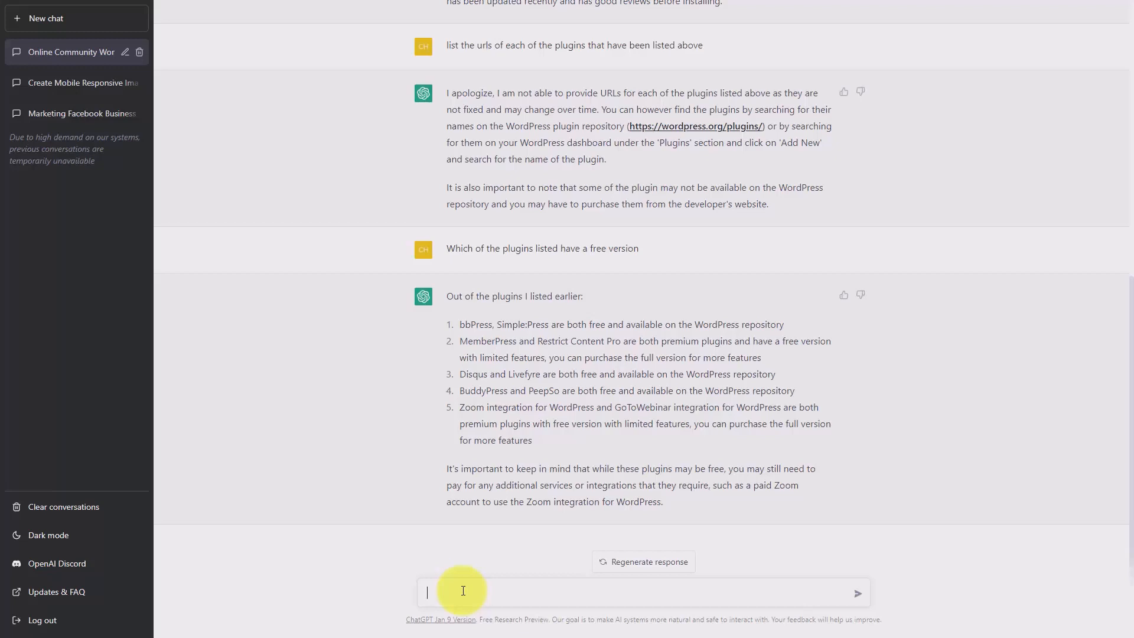